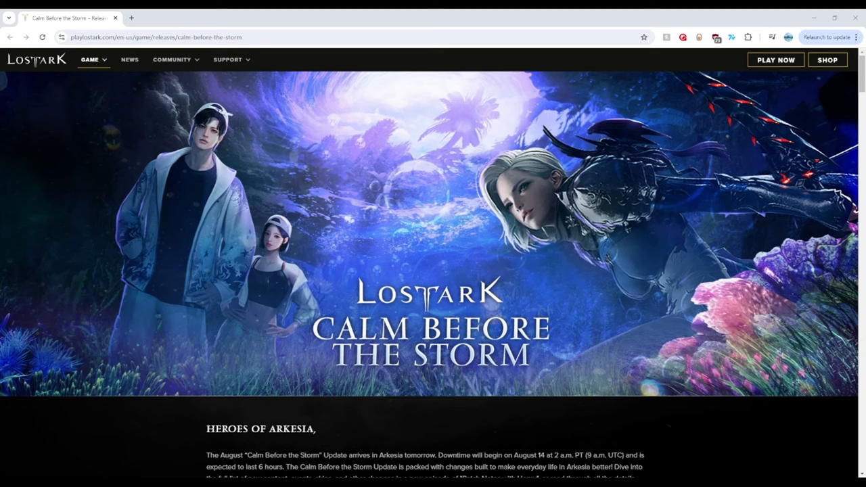
Scroll past the banner to the Heroes of Arkesia introduction and Patch Notes with Henry video
scroll(down, 3)
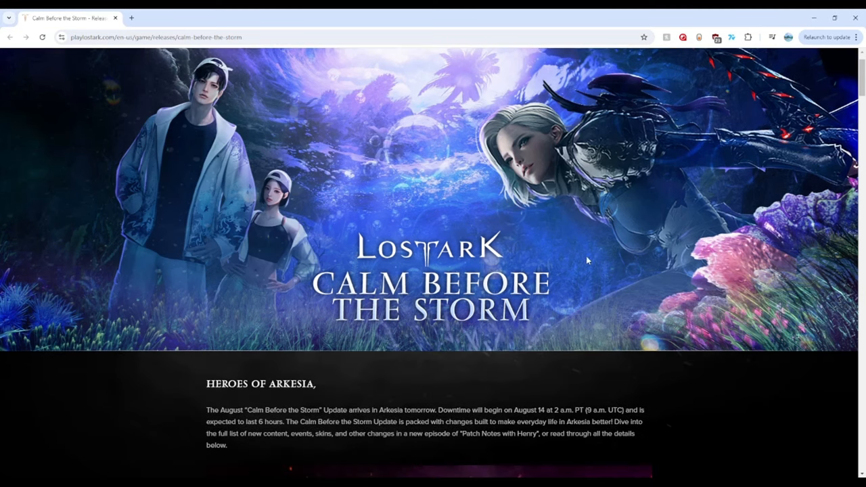
mouse_move(412, 225)
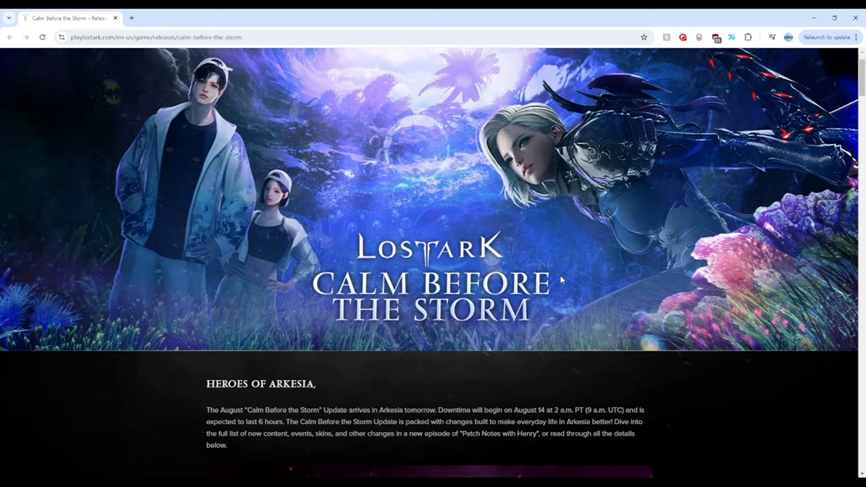
scroll(down, 3)
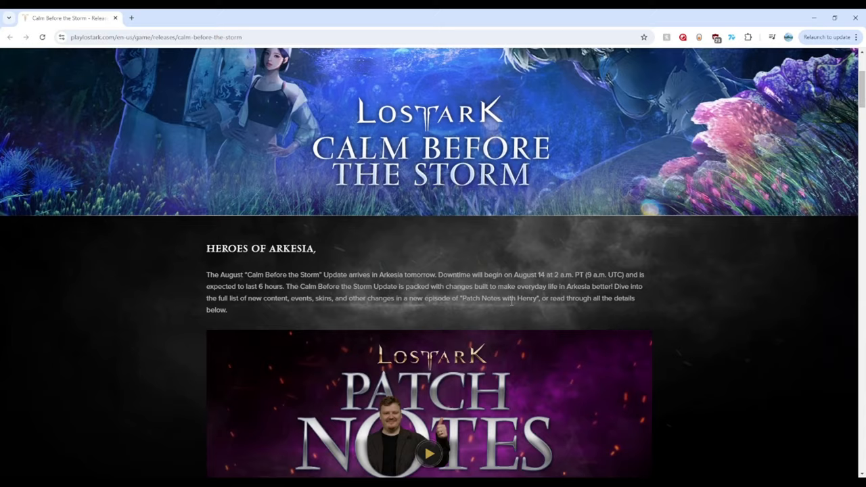
scroll(down, 3)
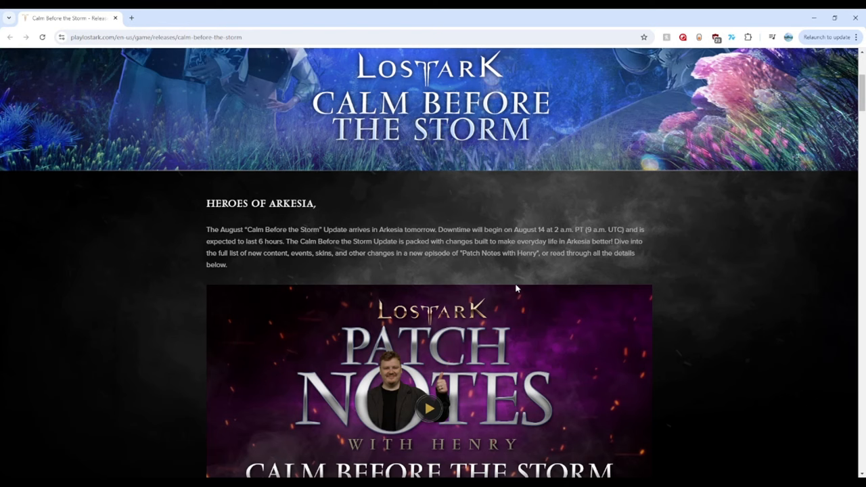
mouse_move(539, 232)
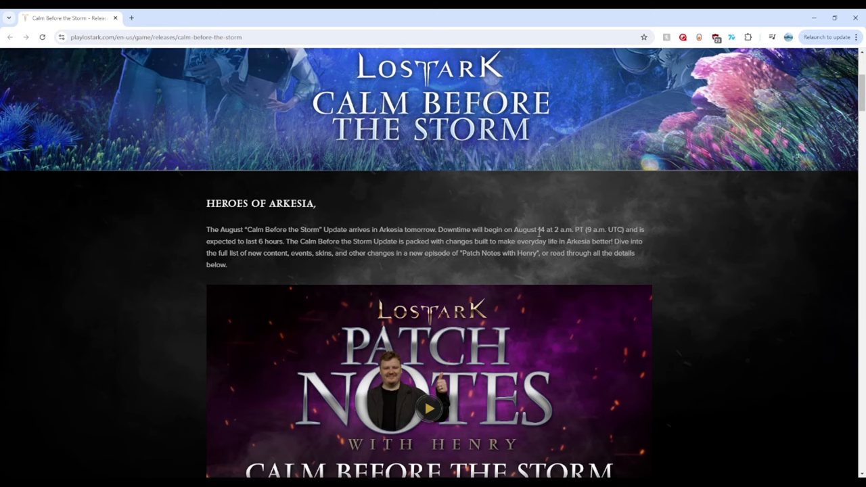
scroll(down, 3)
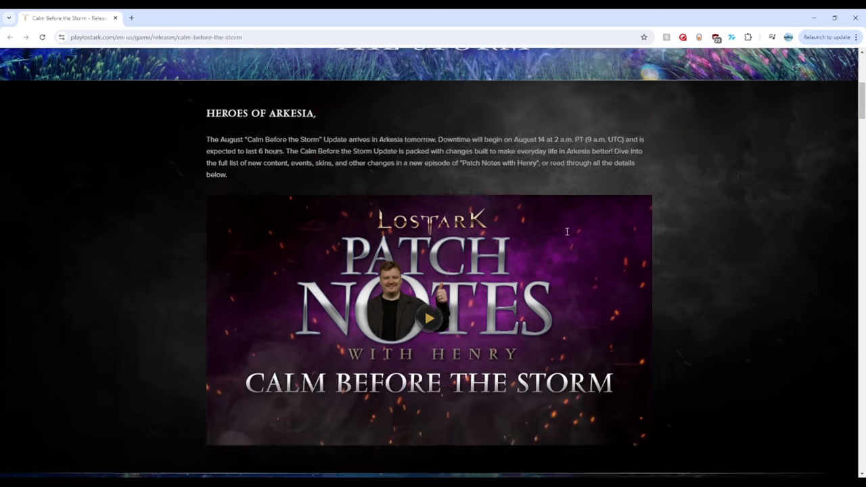
Read through the Indigo Island description and rewards, highlighting a word along the way
scroll(down, 3)
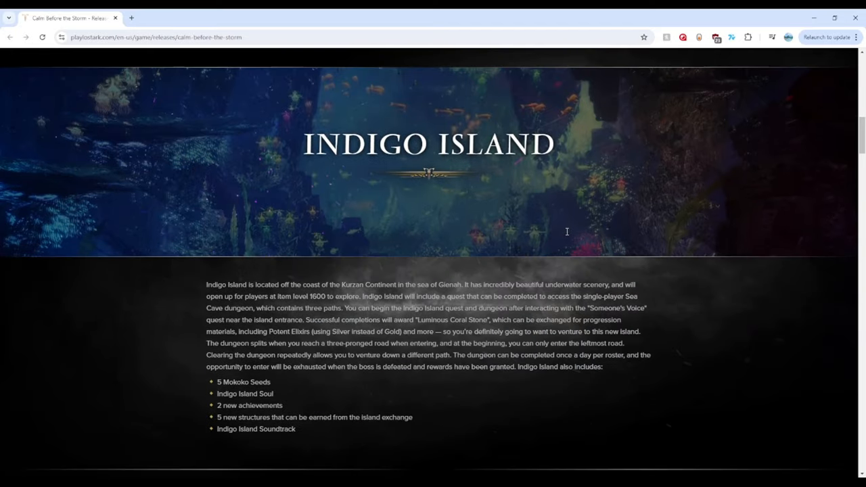
scroll(down, 3)
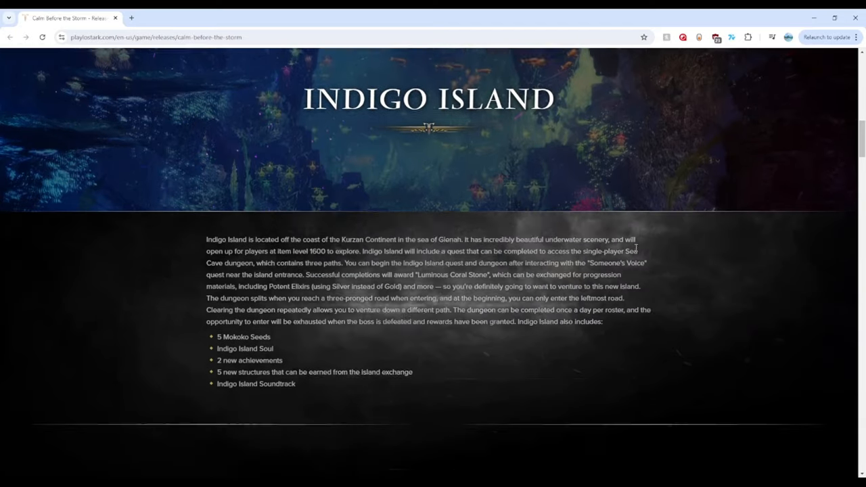
scroll(down, 3)
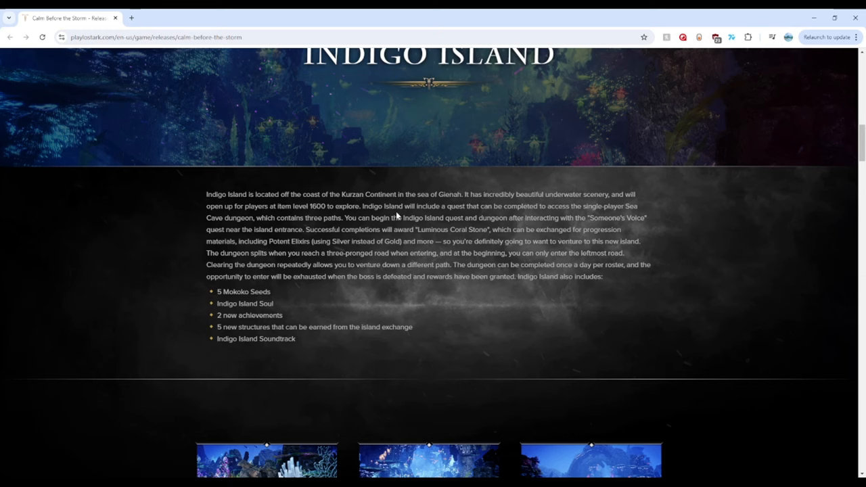
mouse_move(281, 288)
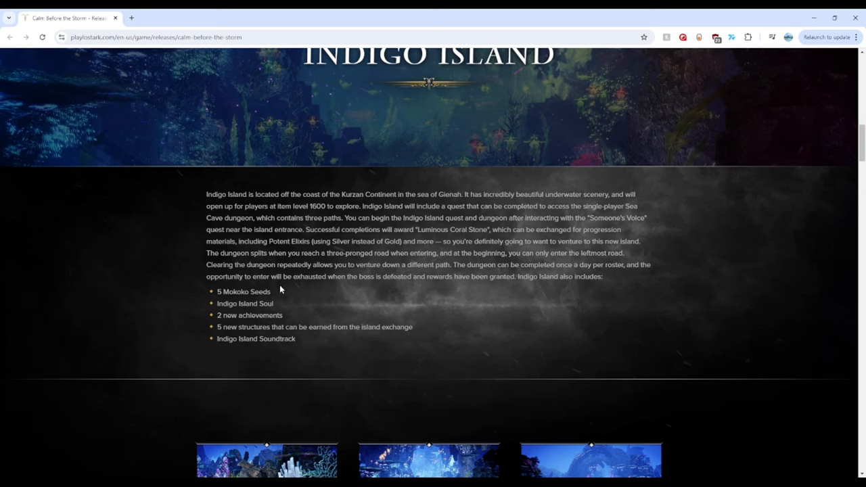
mouse_move(291, 306)
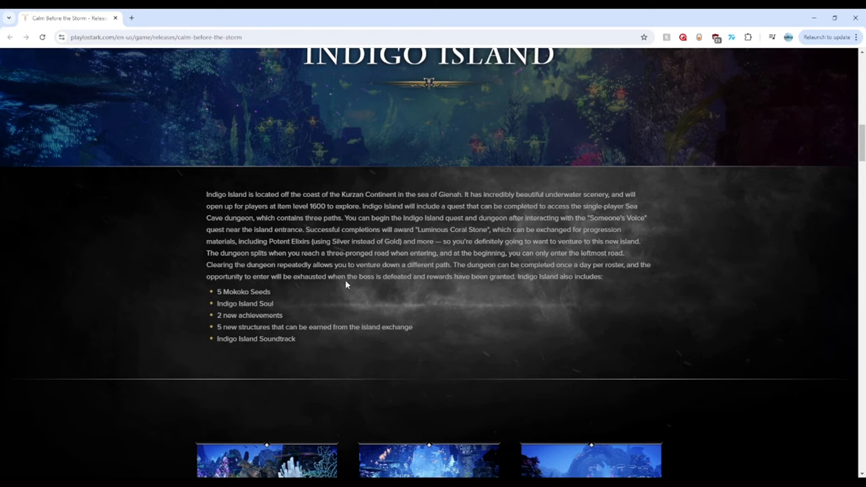
mouse_move(297, 272)
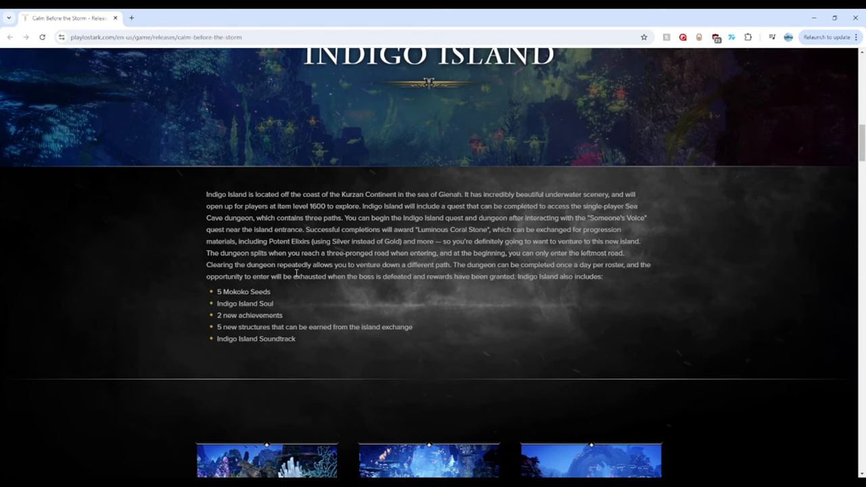
double_click(288, 241)
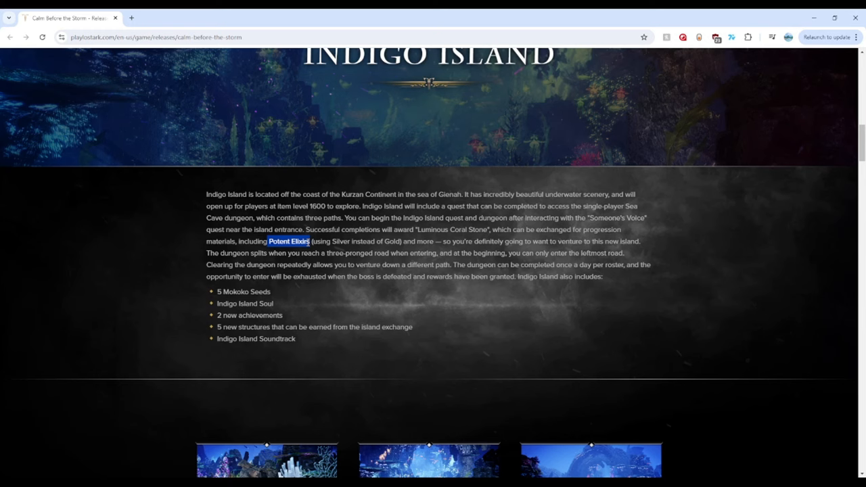
mouse_move(489, 236)
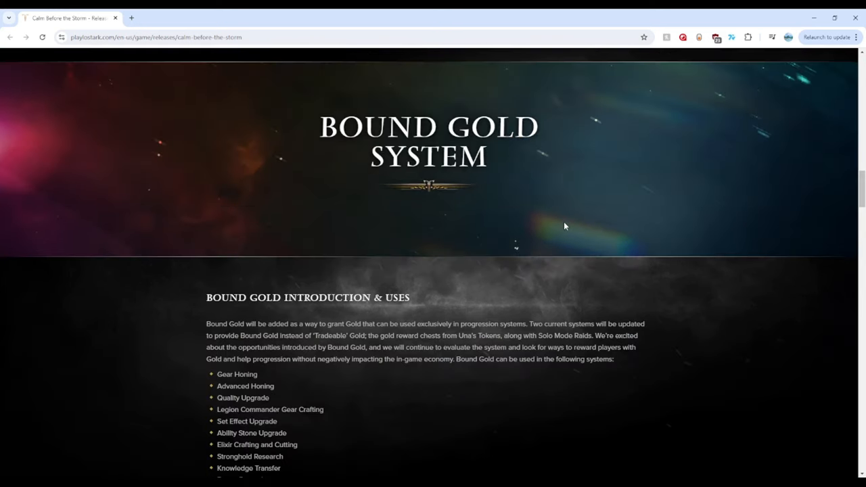
mouse_move(552, 209)
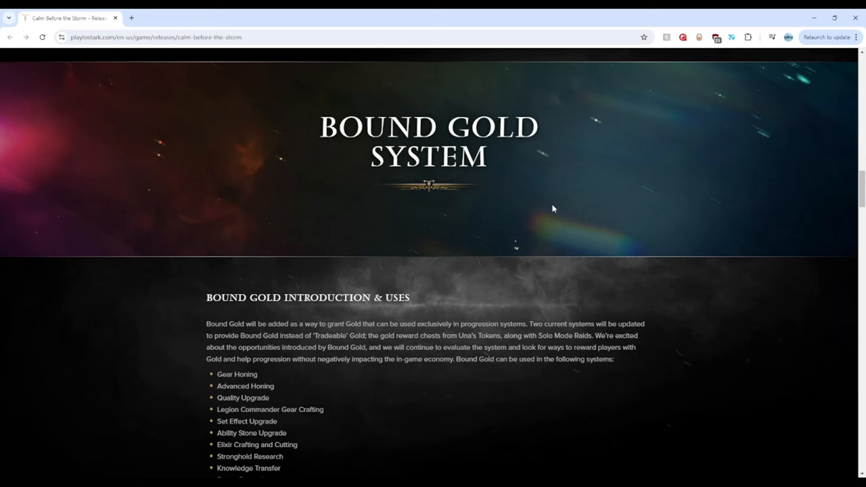
Read the Bound Gold Introduction & Uses list of progression systems
scroll(down, 3)
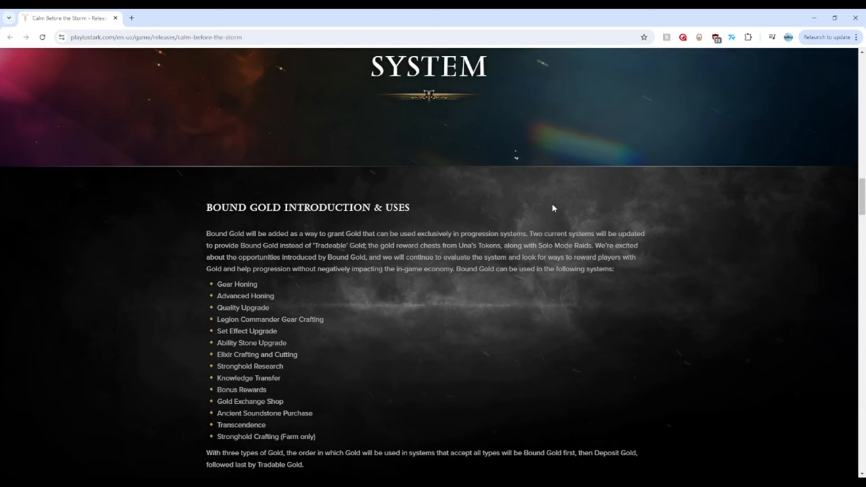
mouse_move(258, 288)
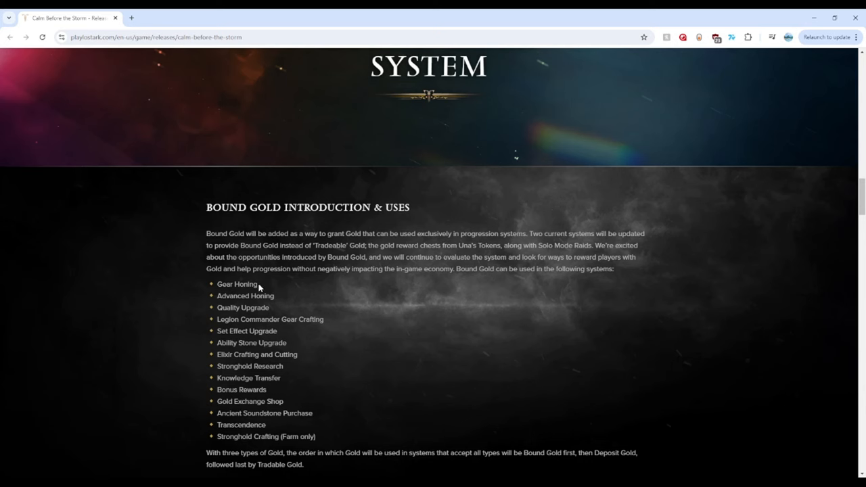
mouse_move(272, 322)
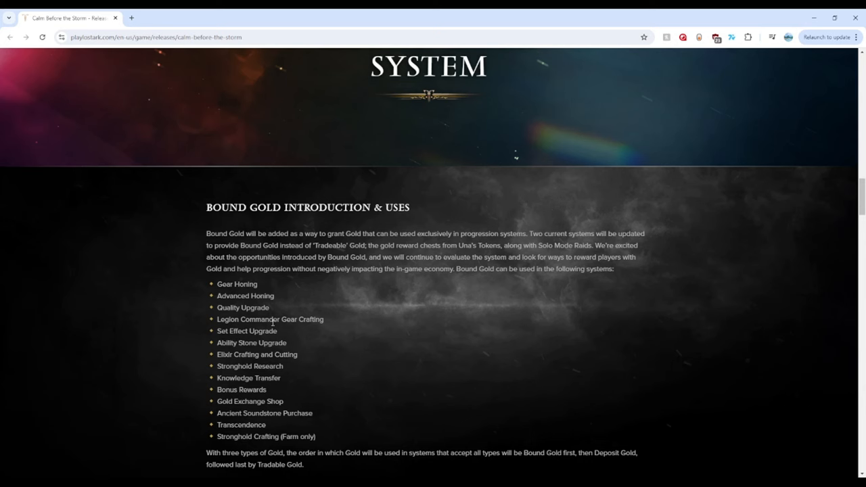
mouse_move(280, 366)
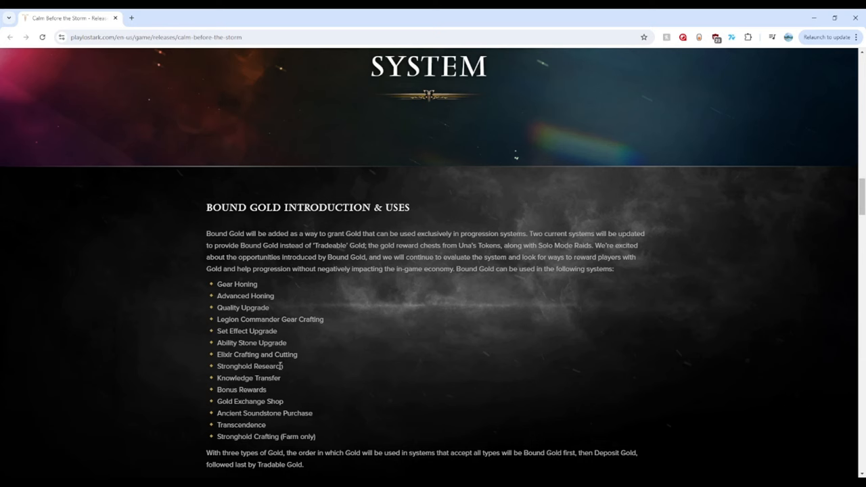
mouse_move(350, 352)
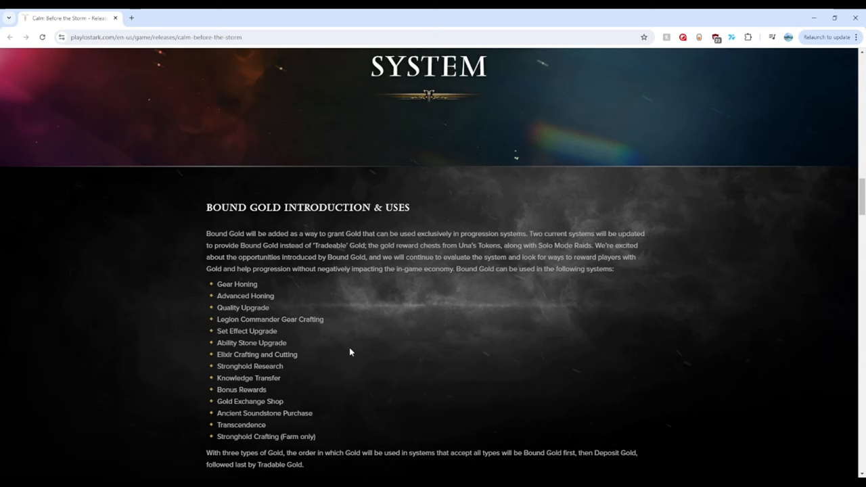
mouse_move(333, 354)
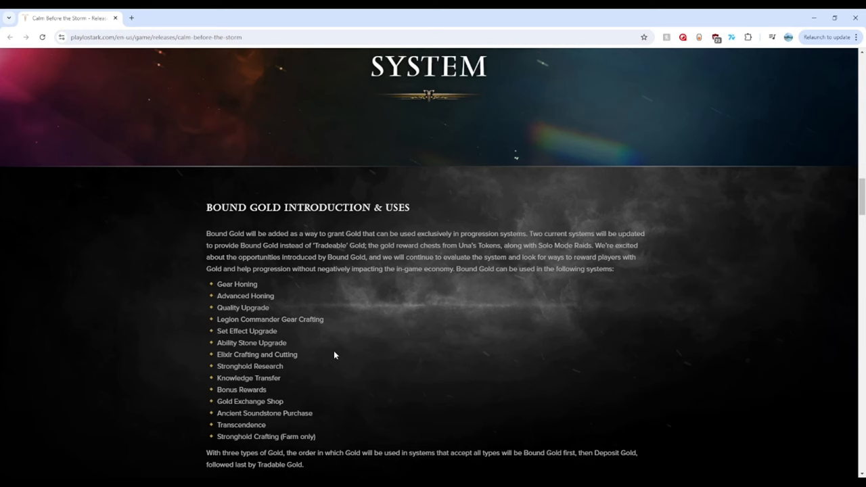
scroll(down, 3)
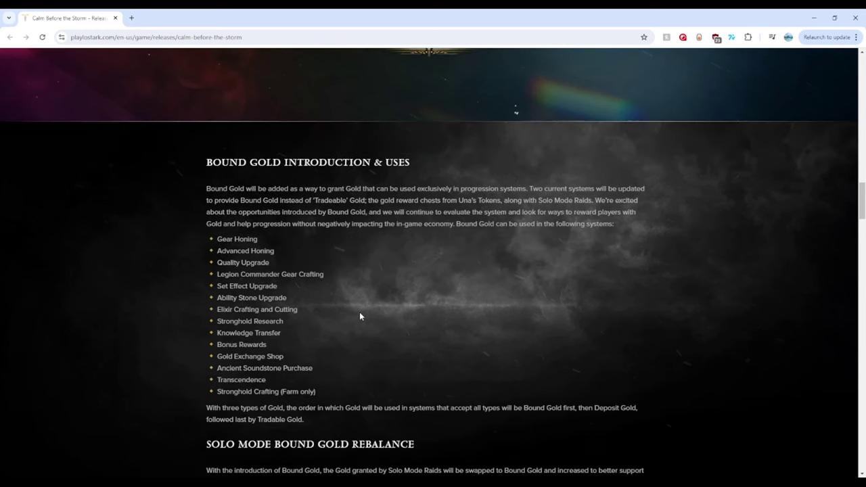
Review the Solo Mode Bound Gold Rebalance table of gold values per raid gate
scroll(down, 3)
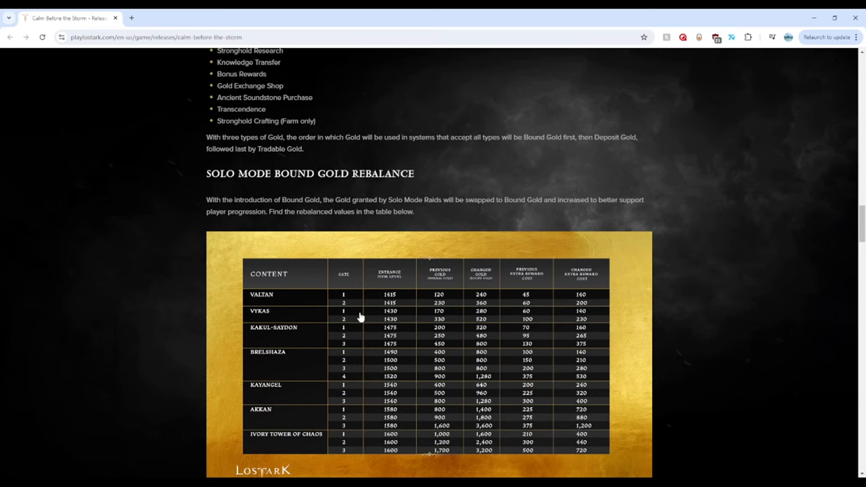
scroll(down, 3)
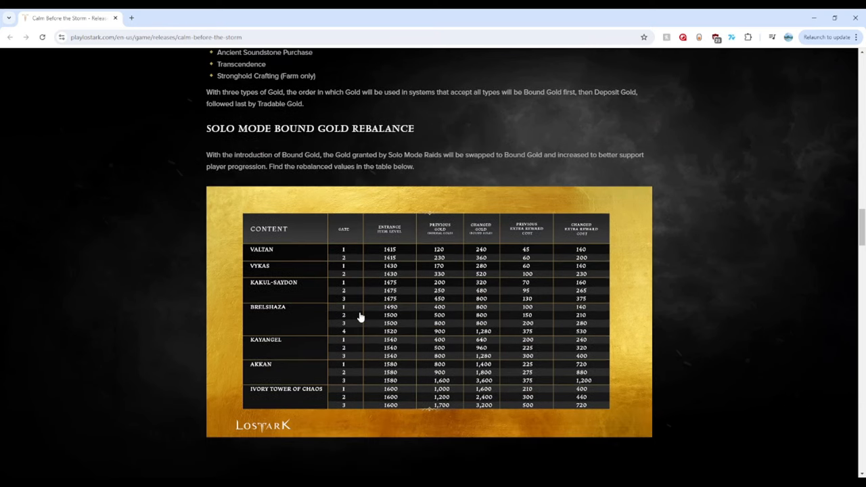
scroll(down, 3)
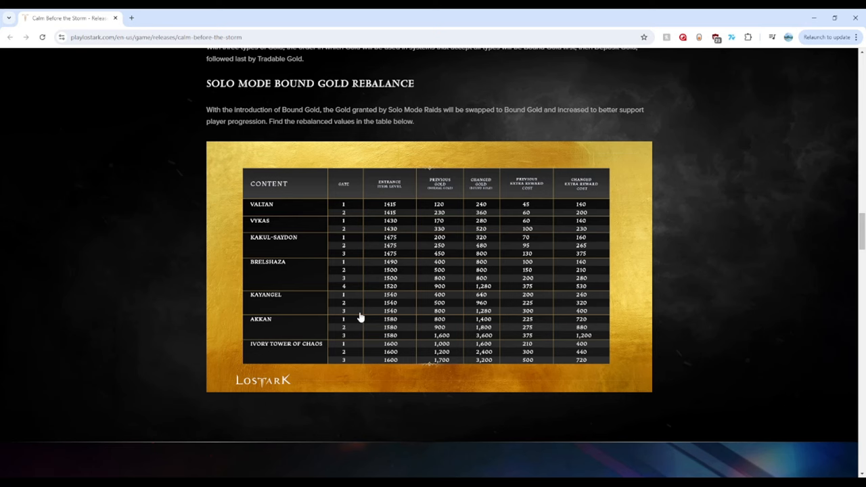
mouse_move(449, 360)
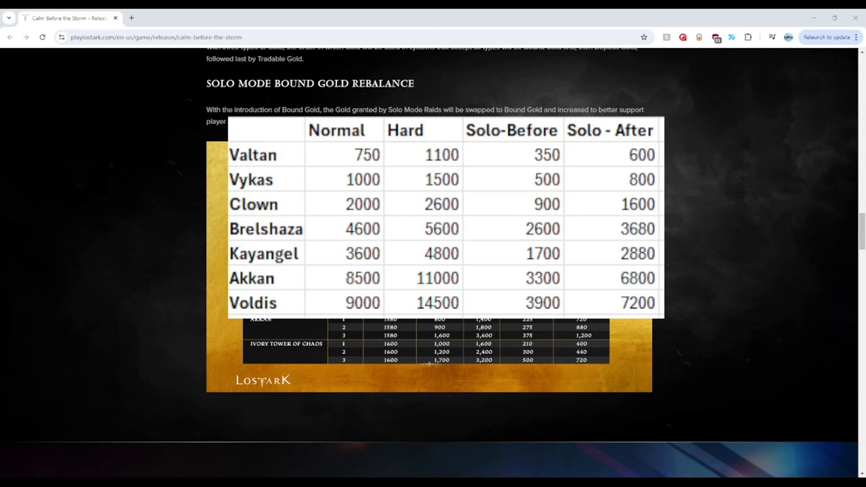
Move past the rebalance table to the Chaos Dungeon Purification System notes
scroll(down, 3)
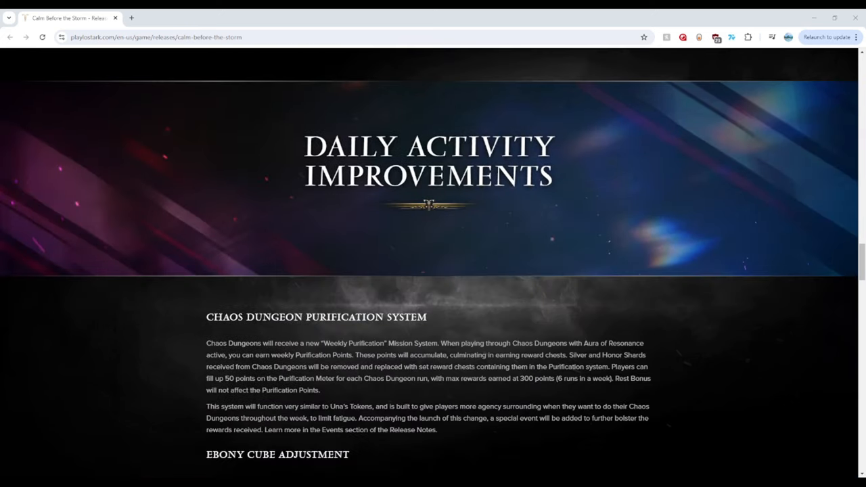
Read past Ebony Cube Adjustment to the Chaos Dungeon Purification Event under Events
scroll(down, 3)
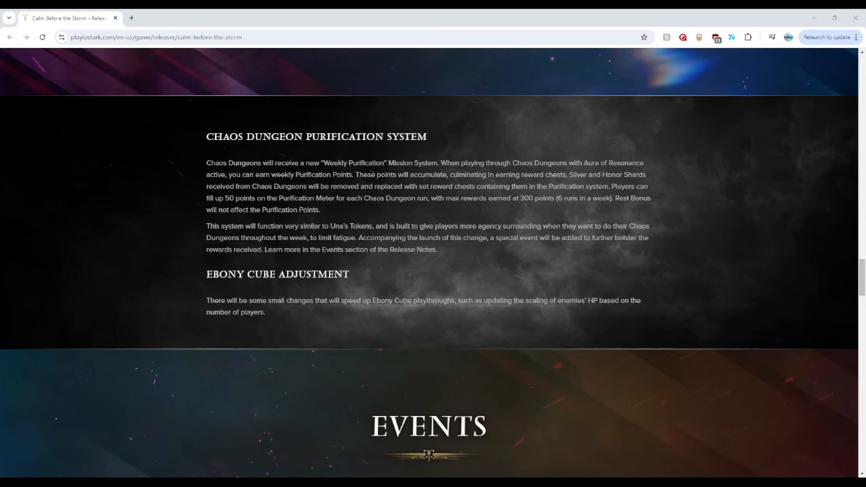
scroll(down, 3)
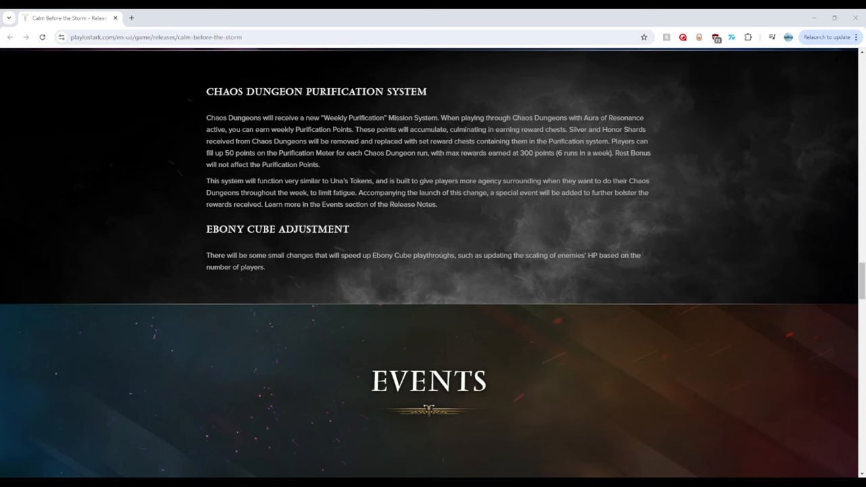
scroll(down, 3)
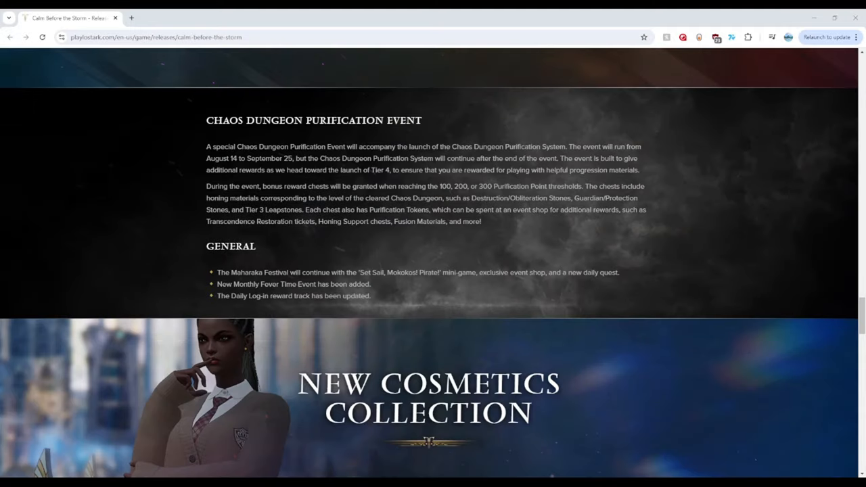
Scroll back up and highlight 'Fusion Materials' in the Purification Event rewards paragraph
scroll(up, 3)
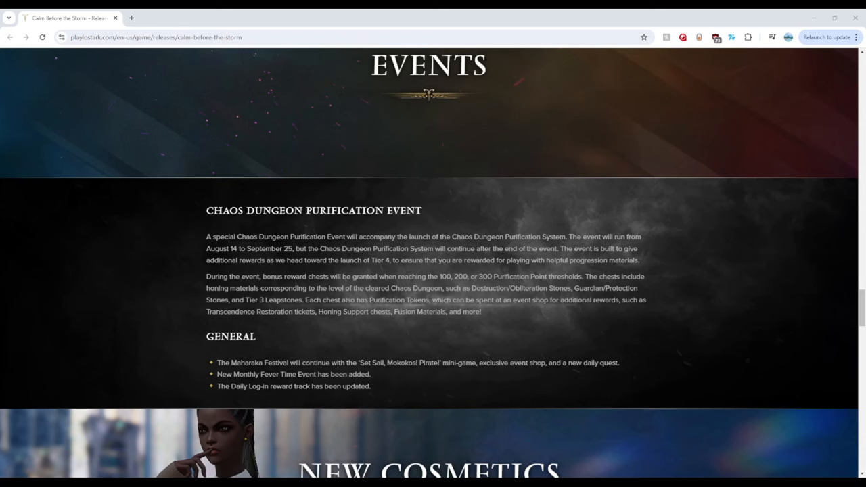
double_click(419, 311)
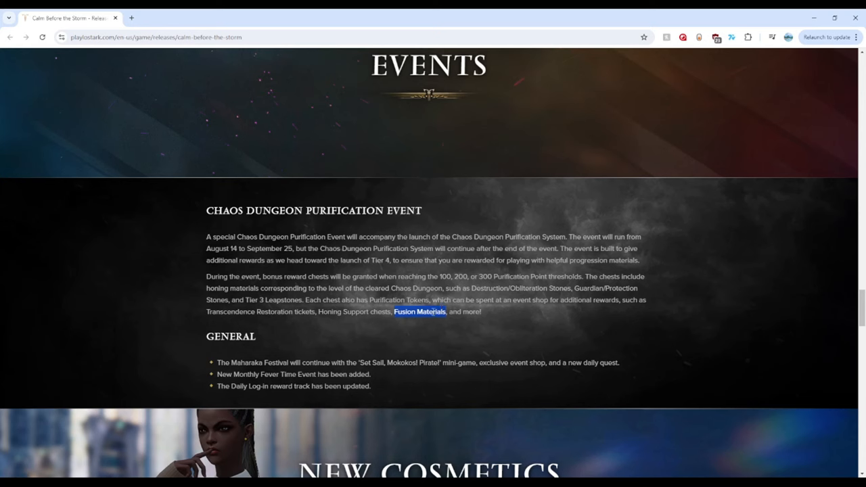
mouse_move(432, 296)
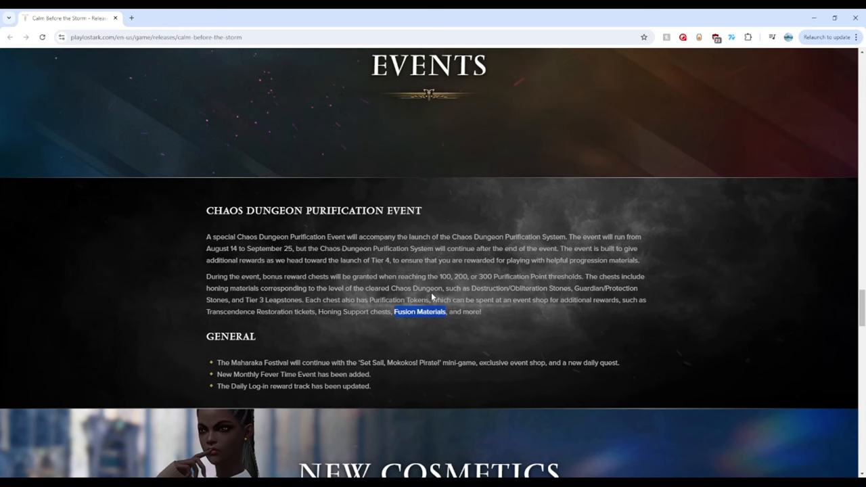
mouse_move(432, 298)
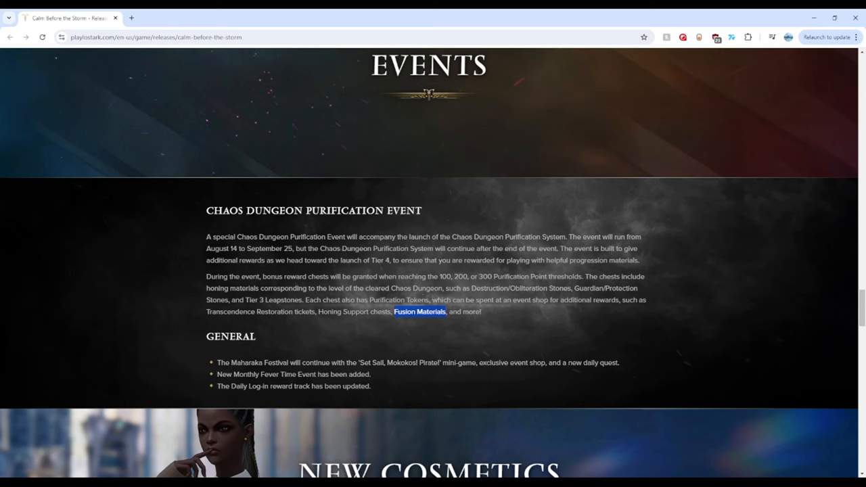
Show the General event notes, including Maharaka Festival and Monthly Fever Time Event
scroll(down, 3)
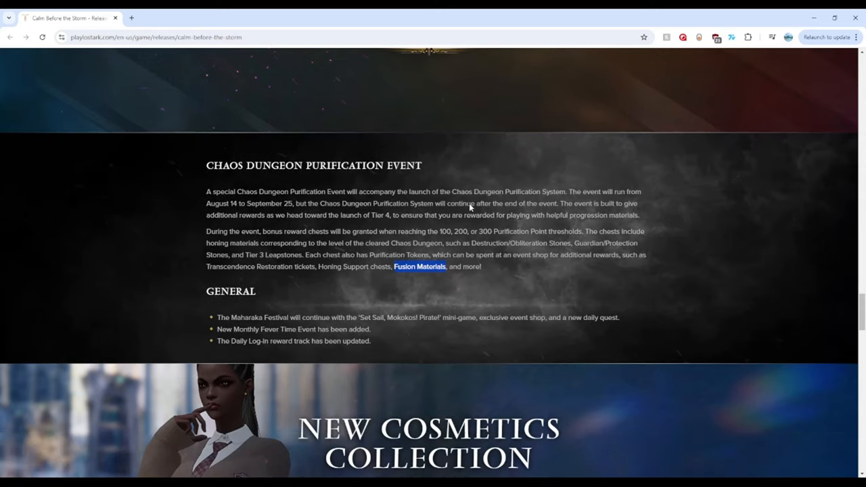
scroll(down, 3)
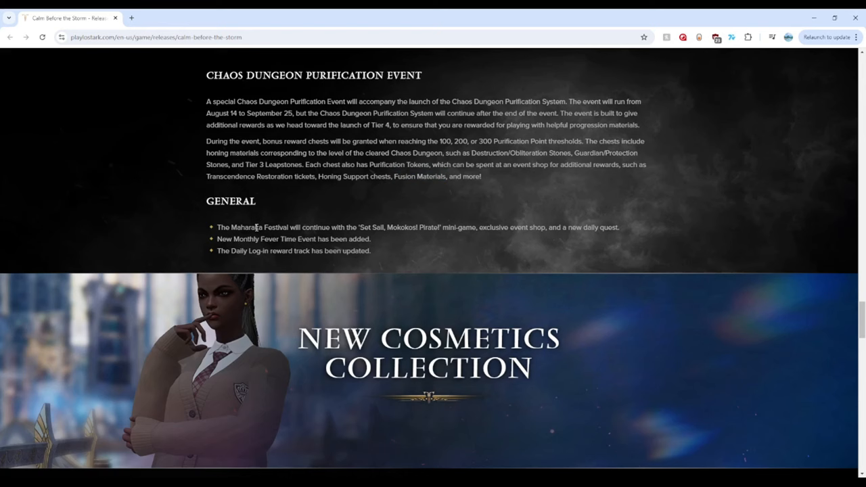
mouse_move(271, 242)
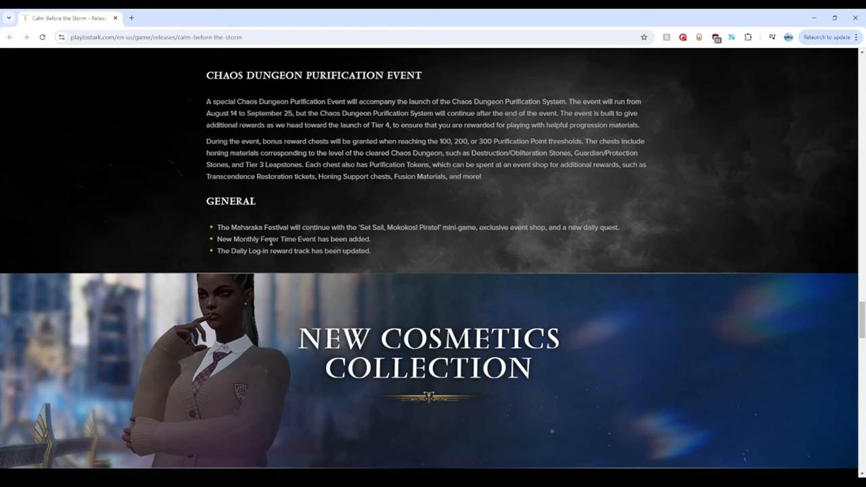
mouse_move(277, 264)
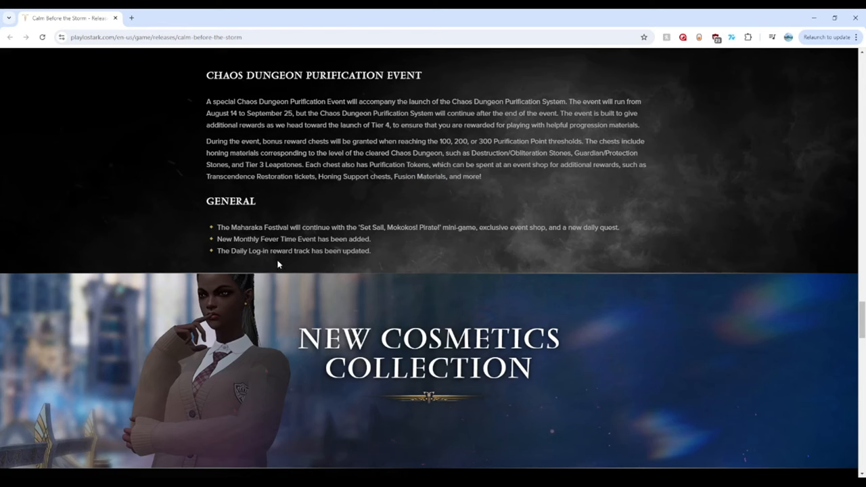
mouse_move(289, 266)
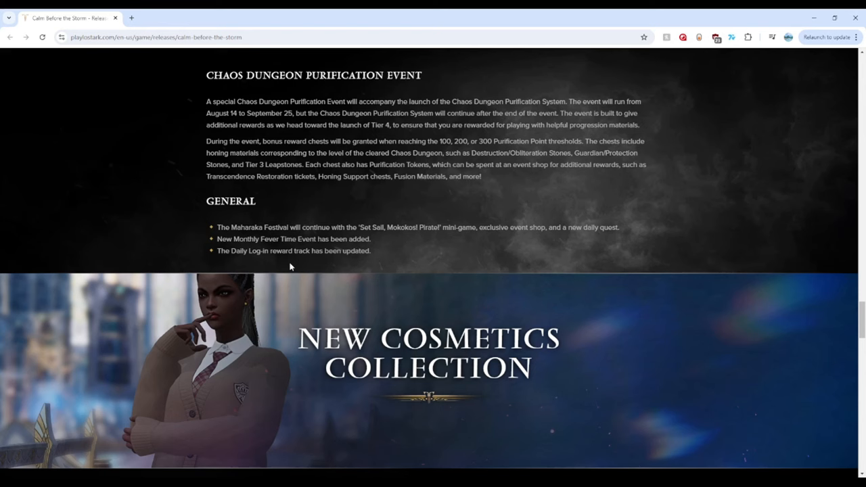
mouse_move(295, 264)
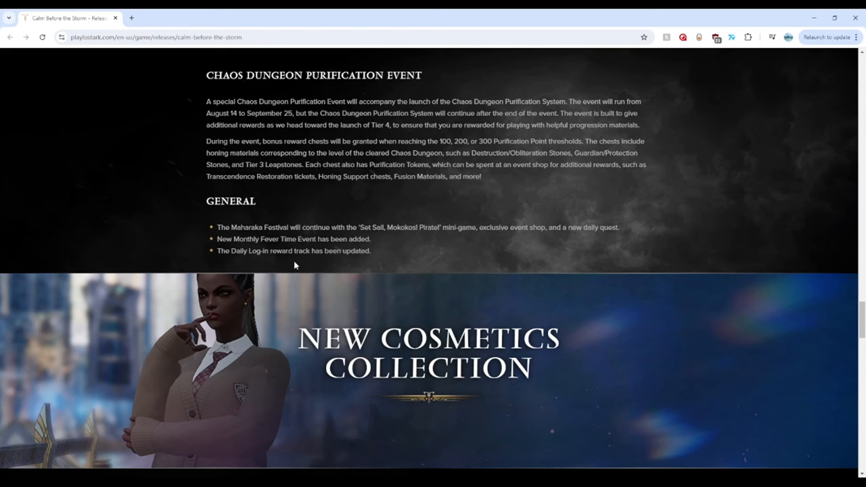
Read the Neria's Wardrobe and Runner Skins cosmetics, reaching Omen Cosmetics
scroll(down, 3)
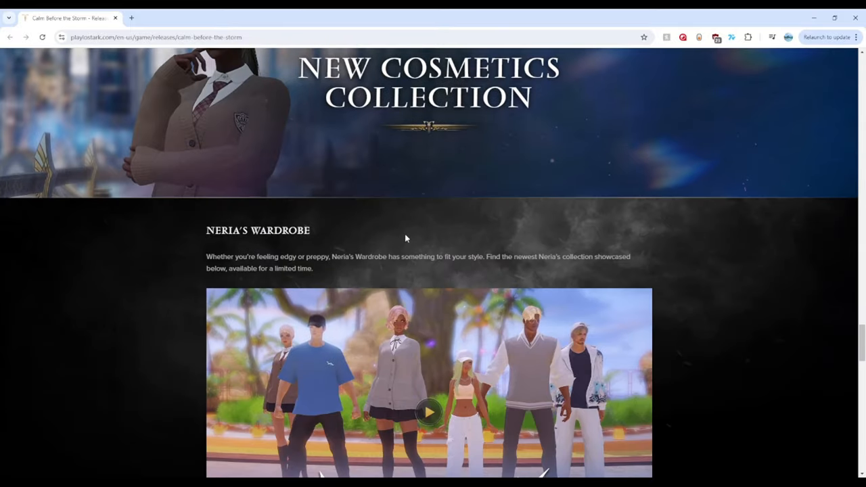
scroll(down, 3)
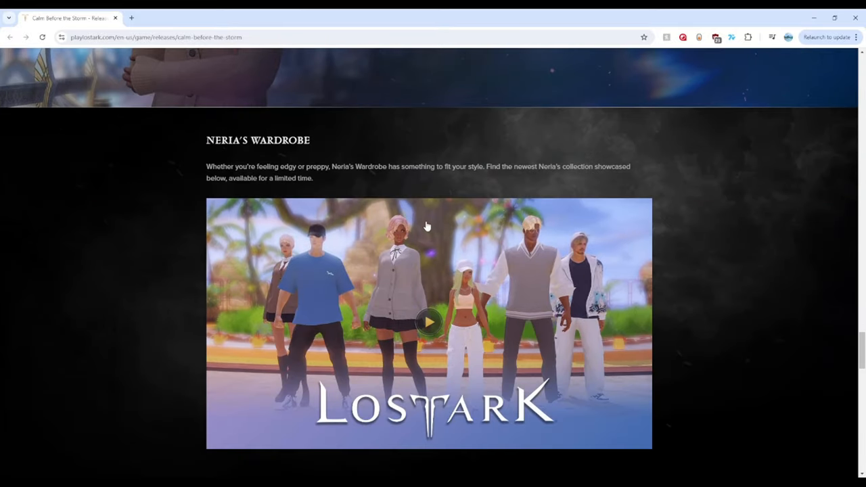
mouse_move(485, 272)
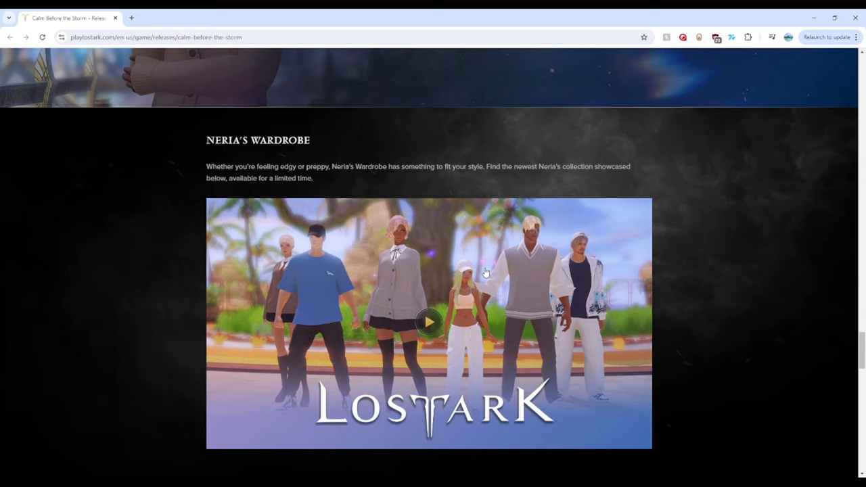
scroll(down, 3)
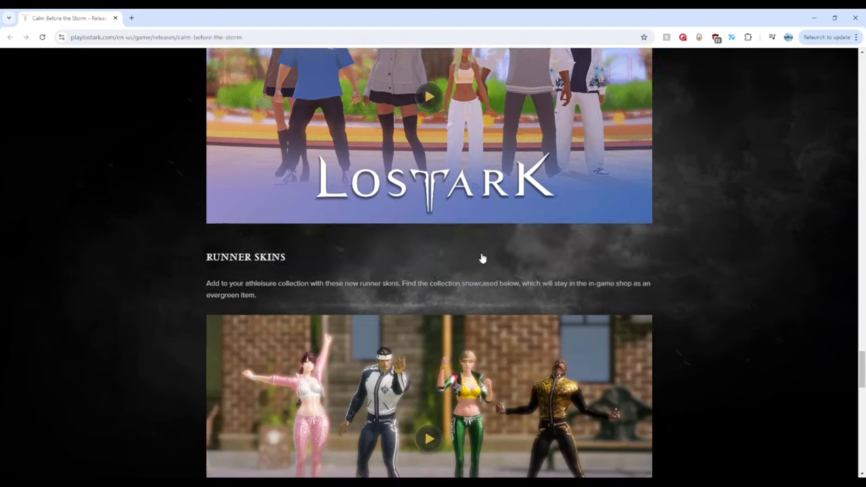
scroll(down, 3)
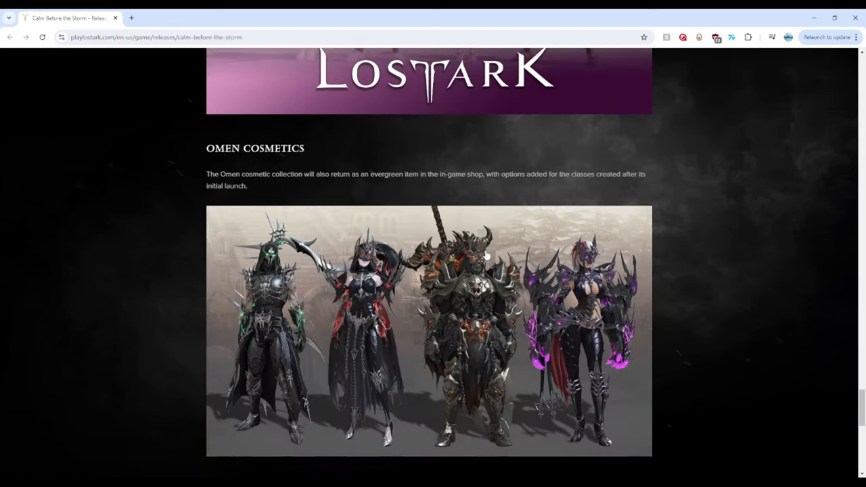
scroll(down, 3)
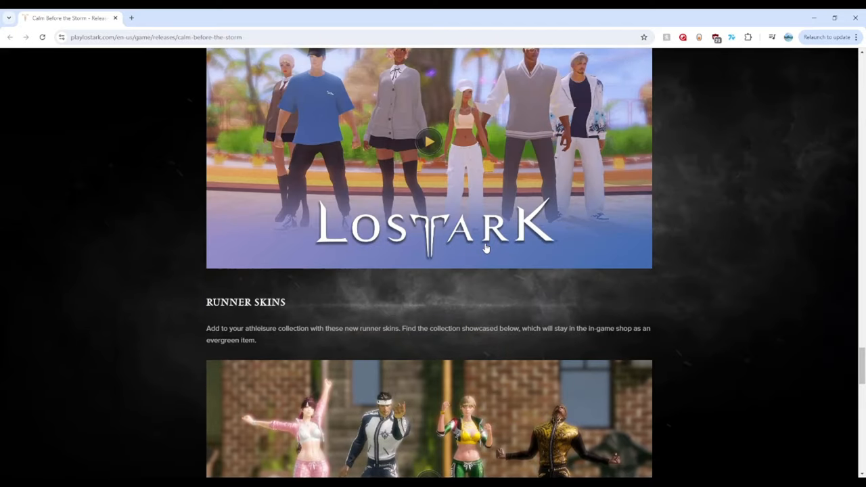
scroll(up, 3)
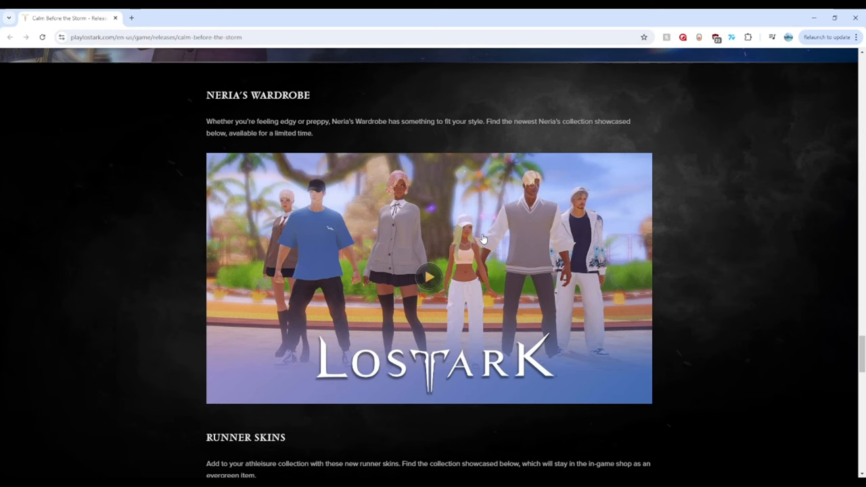
mouse_move(486, 221)
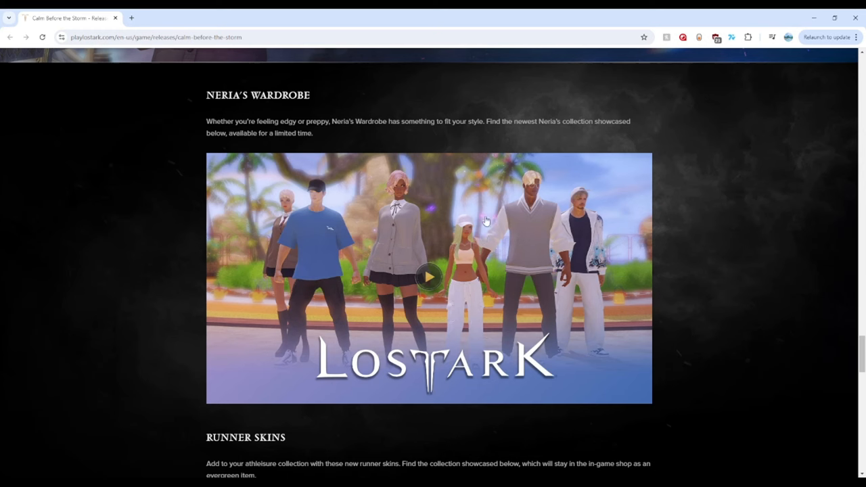
mouse_move(639, 201)
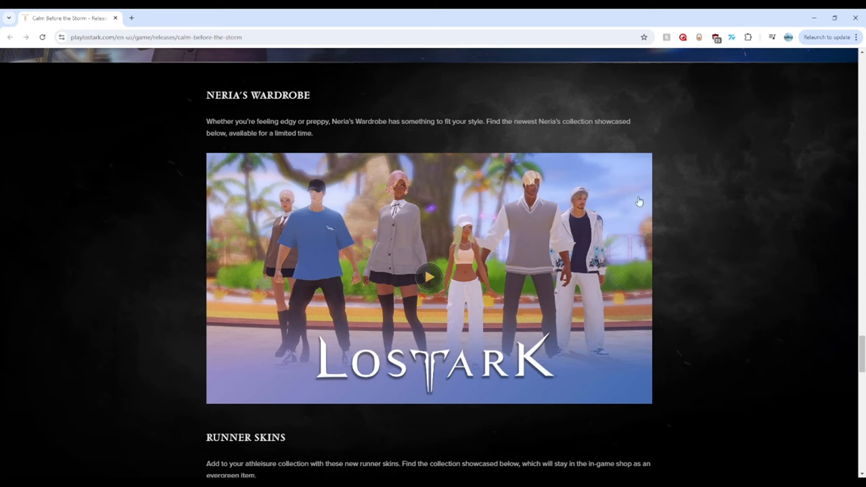
mouse_move(635, 203)
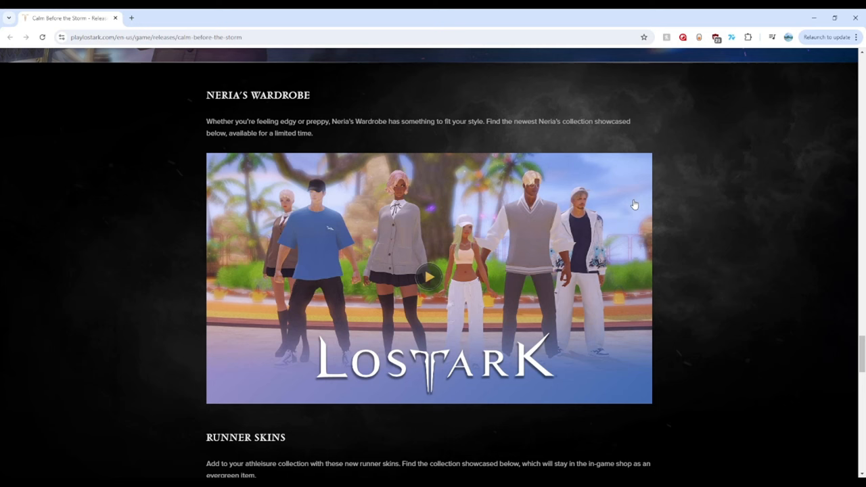
scroll(down, 3)
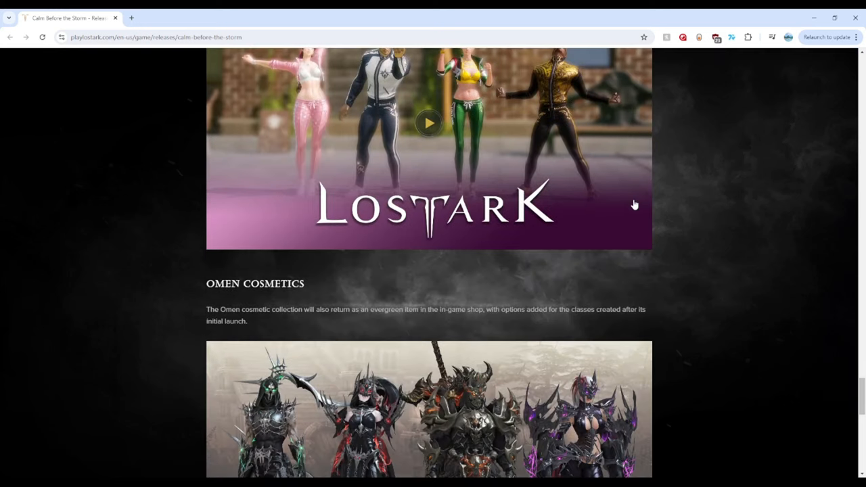
Reach the page bottom showing Character Name Reset and Endgame Content updates
scroll(down, 3)
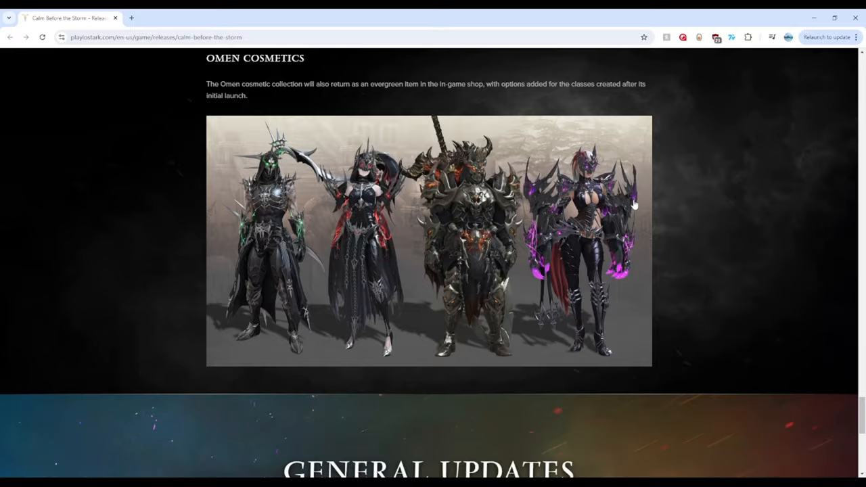
scroll(down, 3)
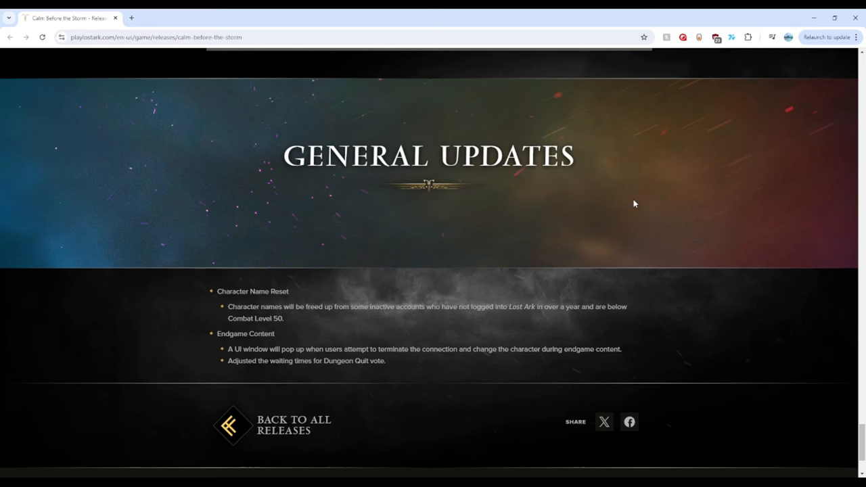
mouse_move(553, 308)
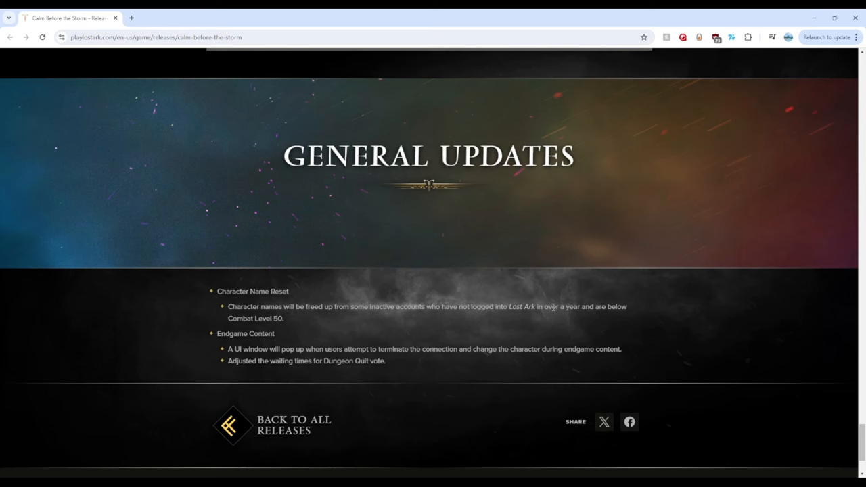